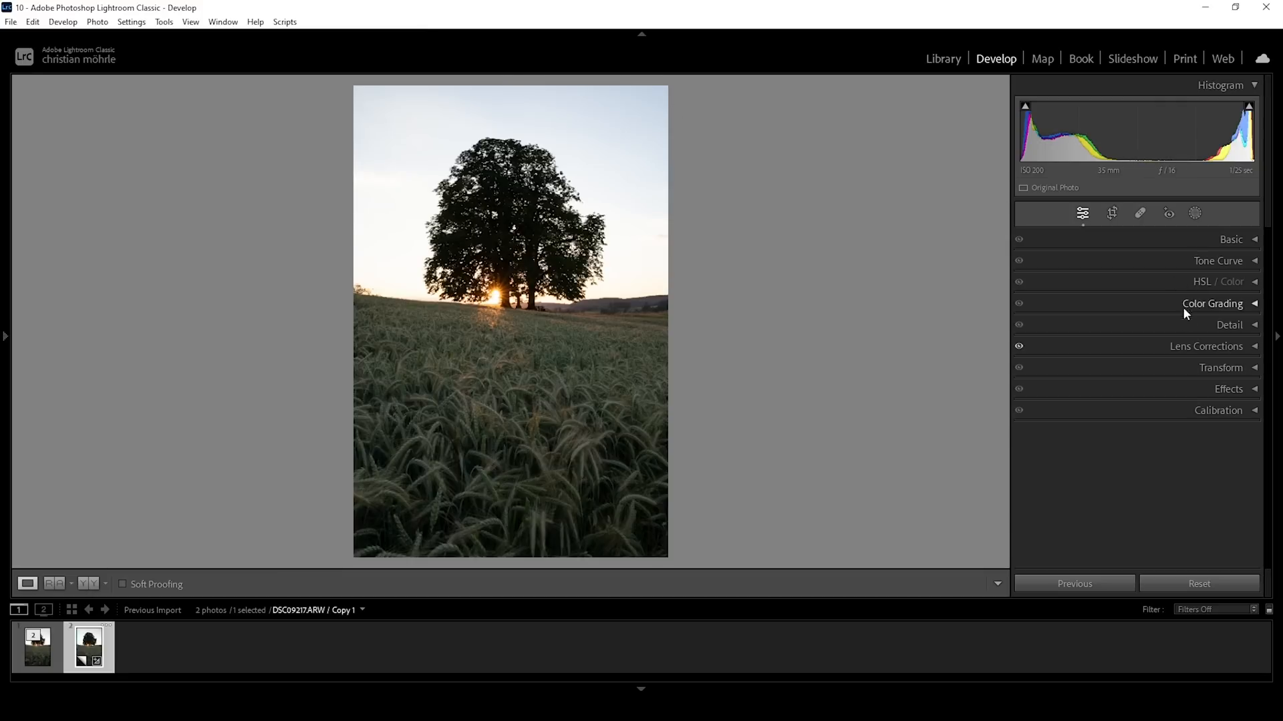
mouse_move(959, 248)
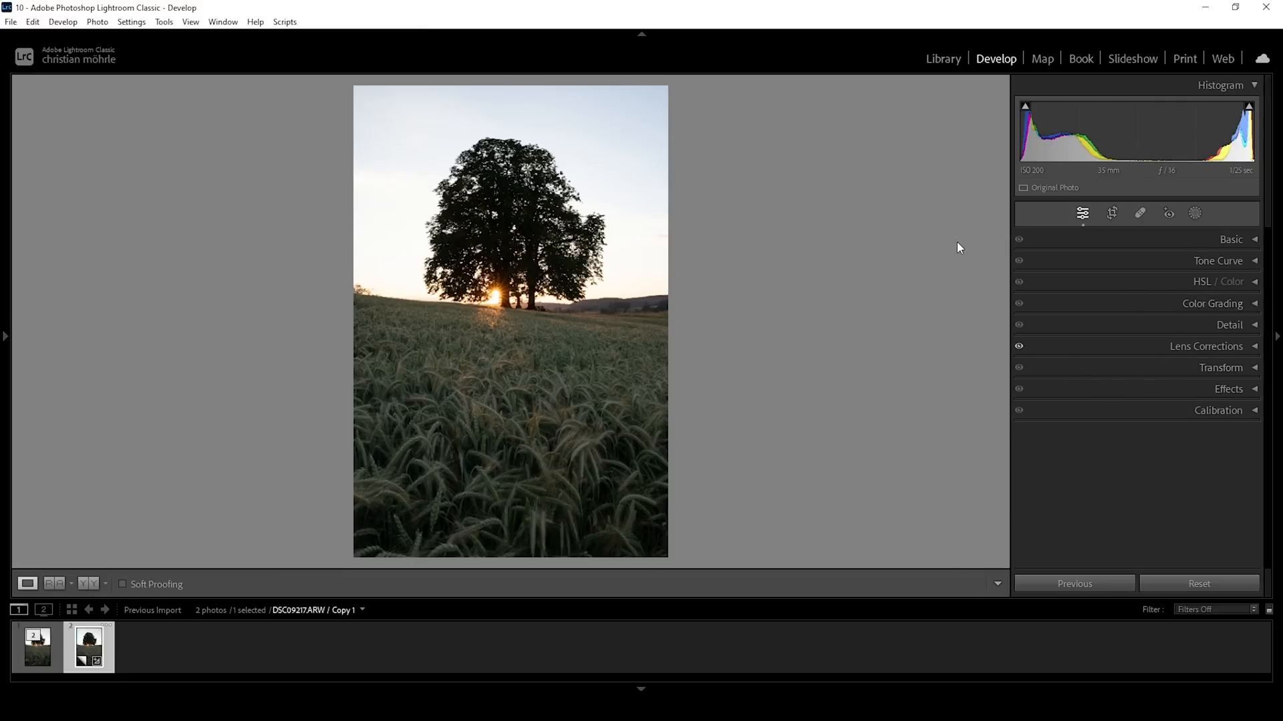
Open the Masking tool to show the Add New Mask choices
click(1194, 213)
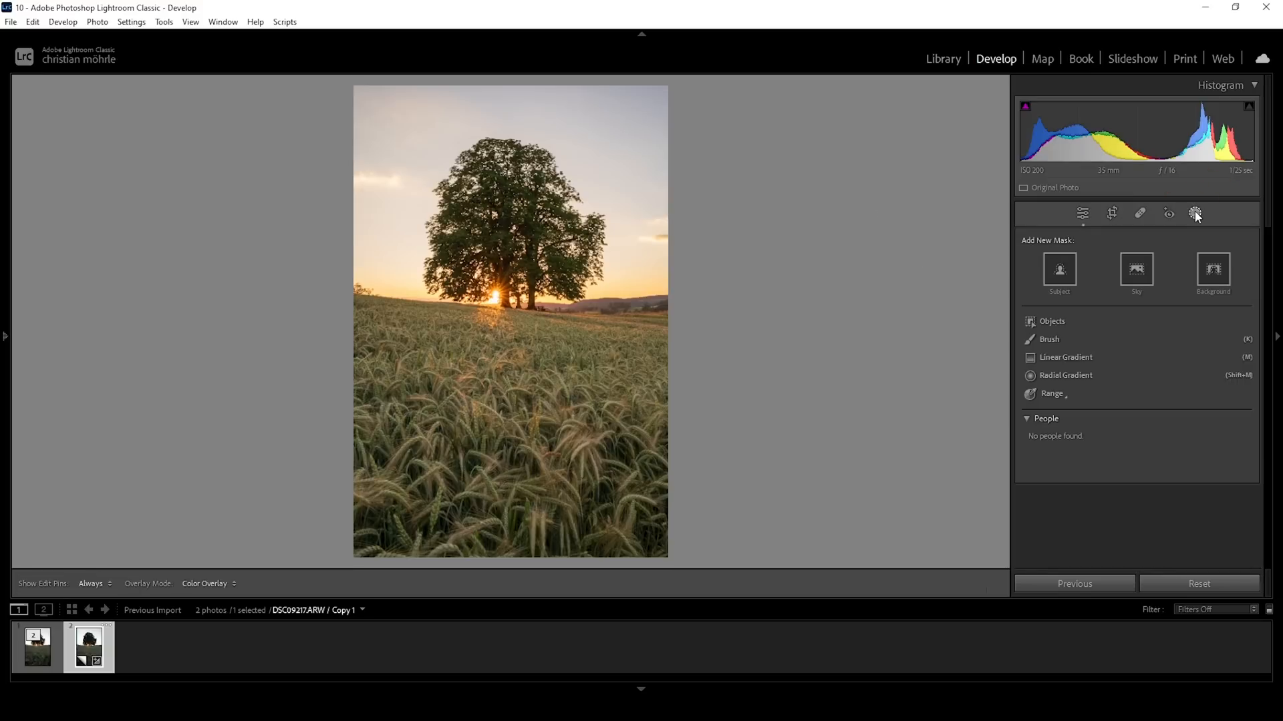
click(1066, 356)
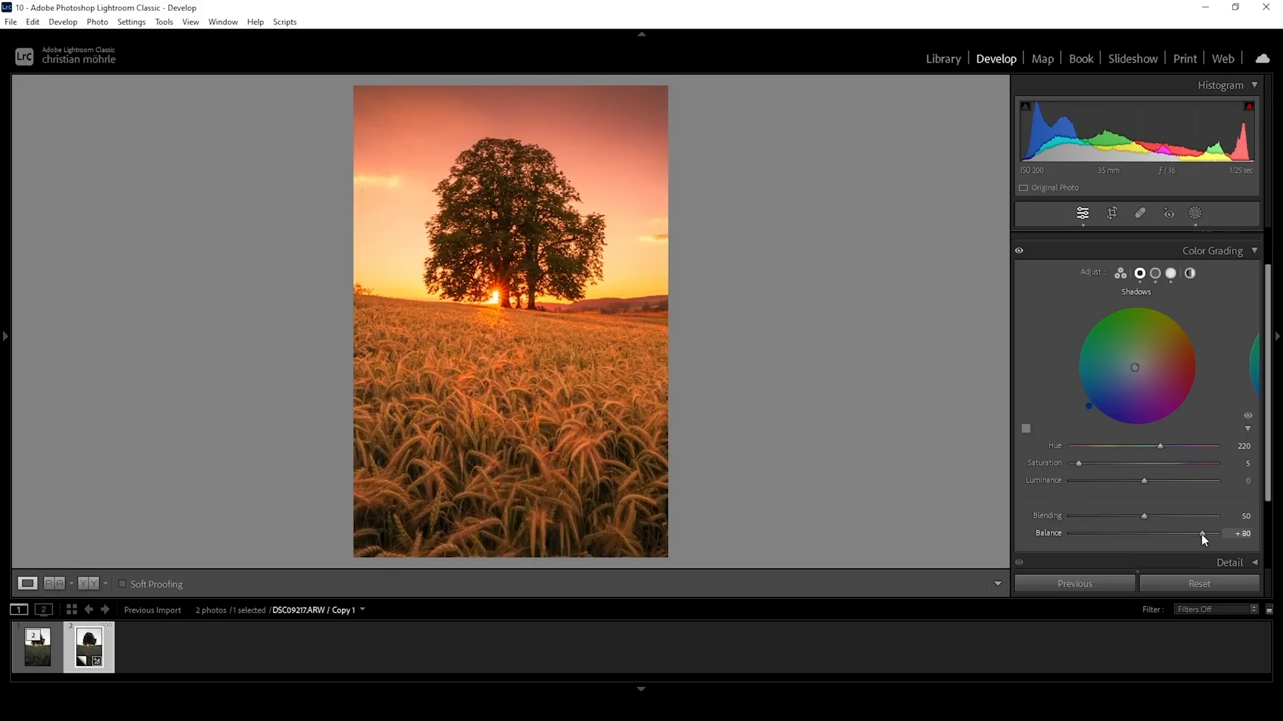
Drag the Color Grading Balance slider fully toward shadows, to -100
drag(1203, 533, 1069, 533)
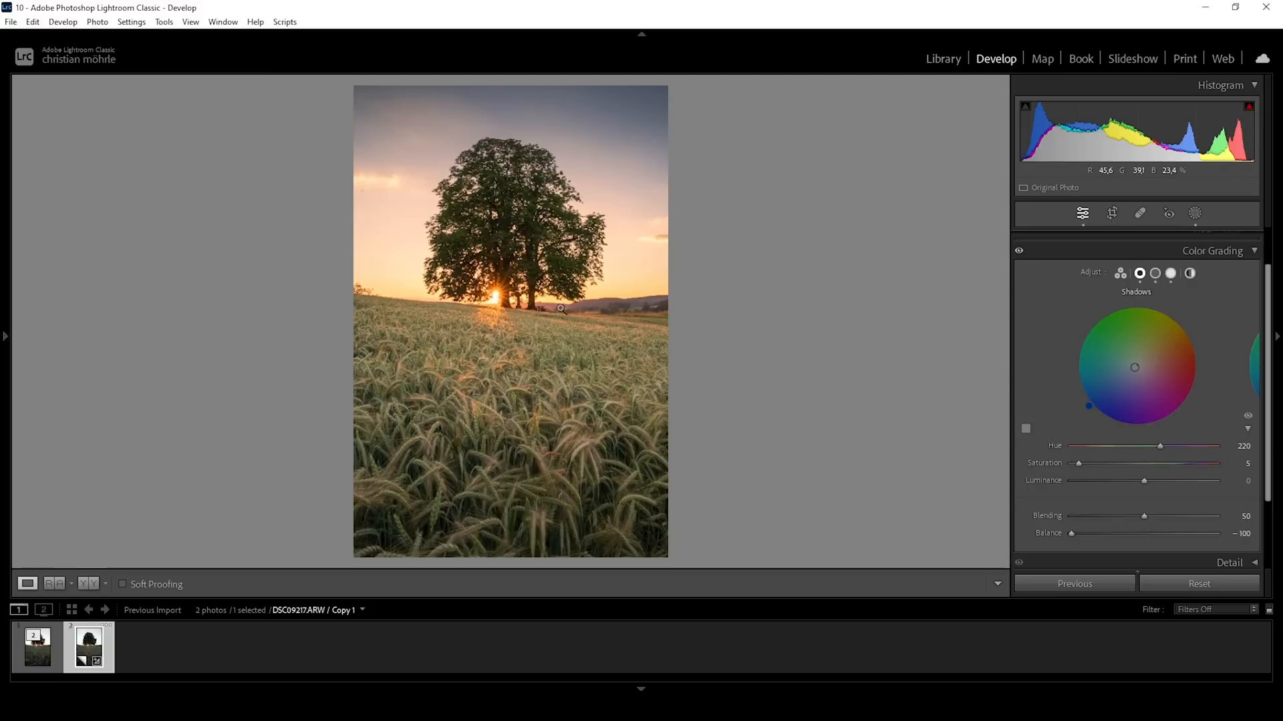
Switch the Color Grading panel to the Global wheel
click(1189, 273)
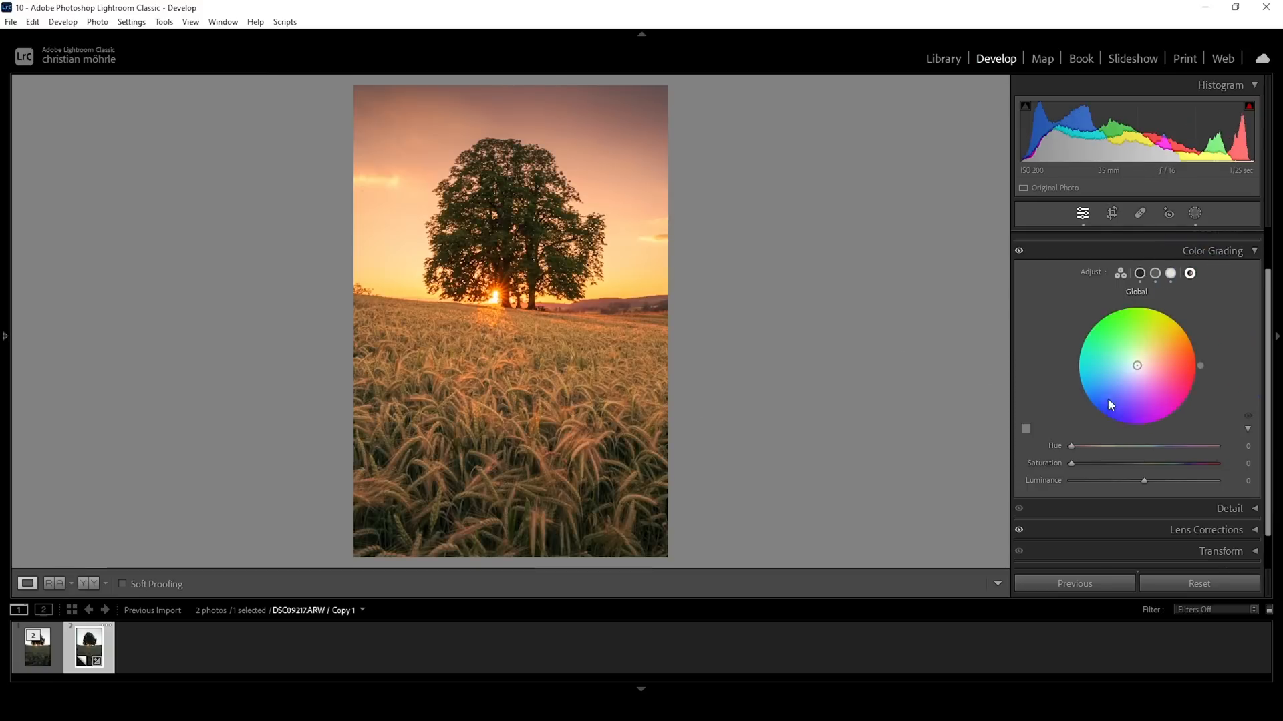